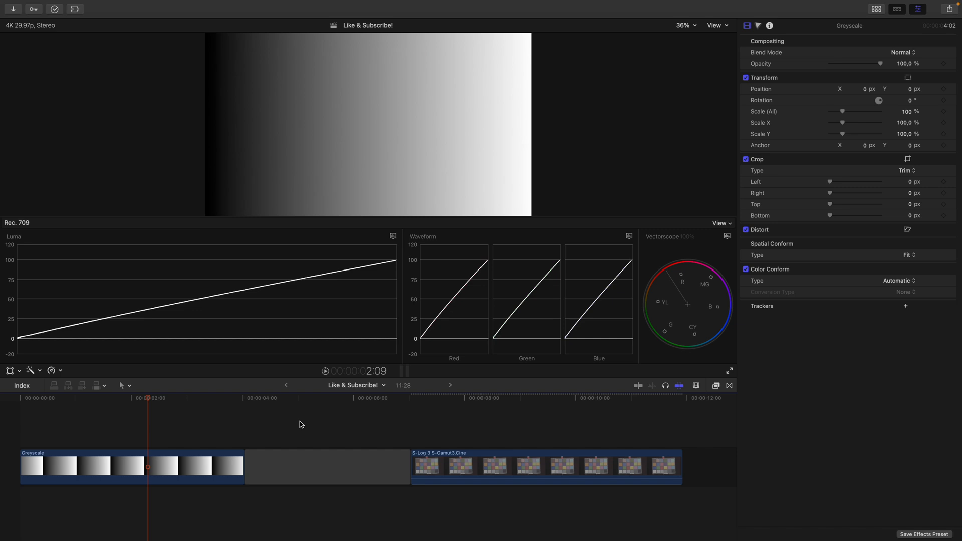
# Step: Show Color Wheels 1 in the Color inspector for the Greyscale clip
pyautogui.click(757, 25)
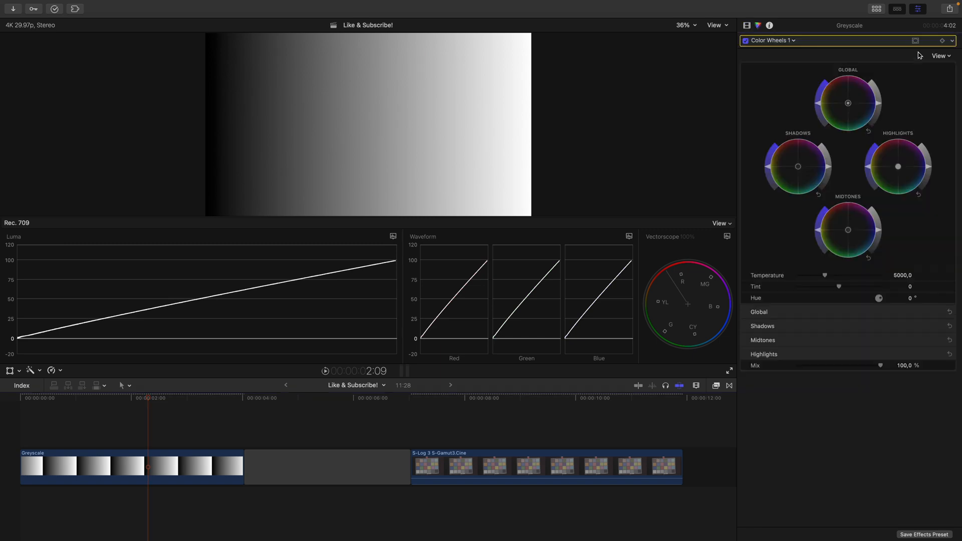
pyautogui.moveTo(869, 91)
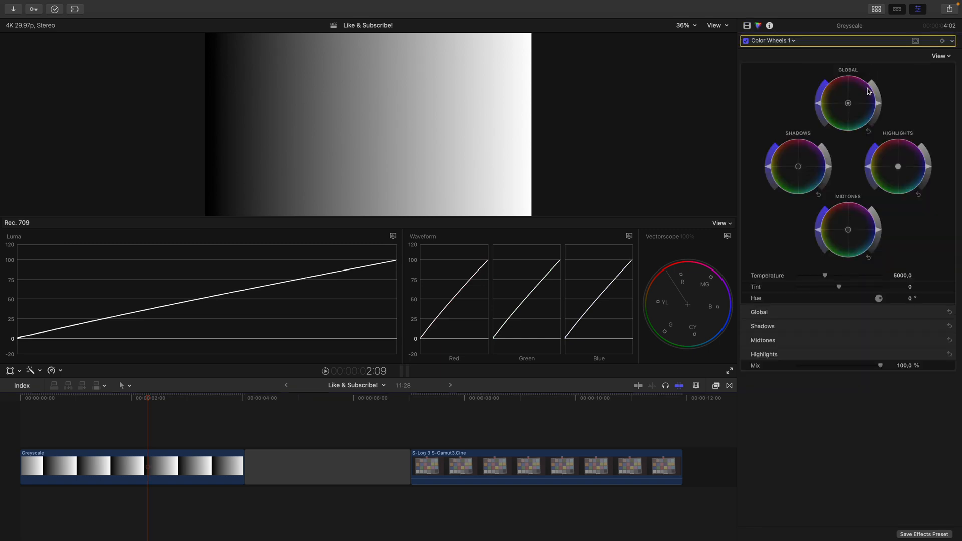
pyautogui.moveTo(881, 106)
pyautogui.write('Con')
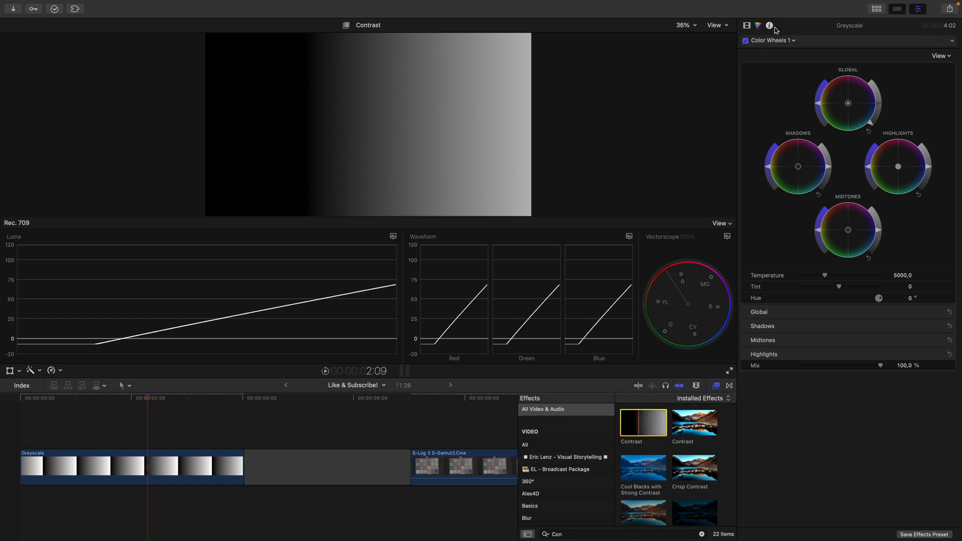
# Step: Apply Contrast at 0.44 to the Greyscale clip and enable Color Wheels 1 with it
pyautogui.click(747, 25)
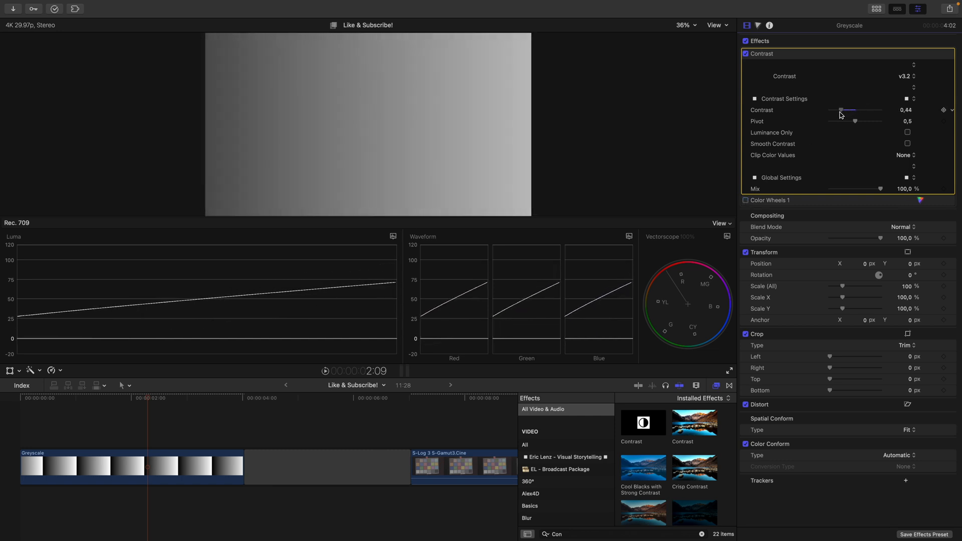
pyautogui.click(769, 201)
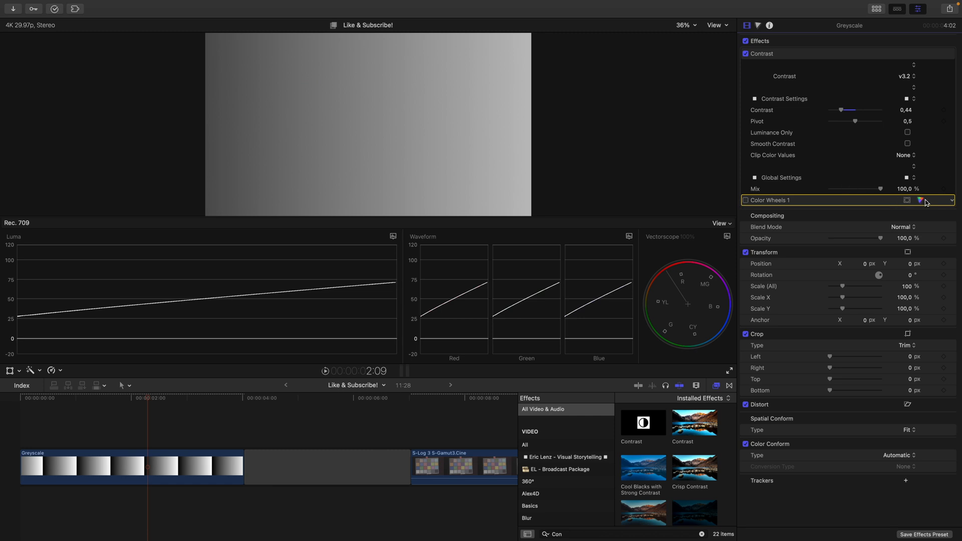
pyautogui.click(770, 200)
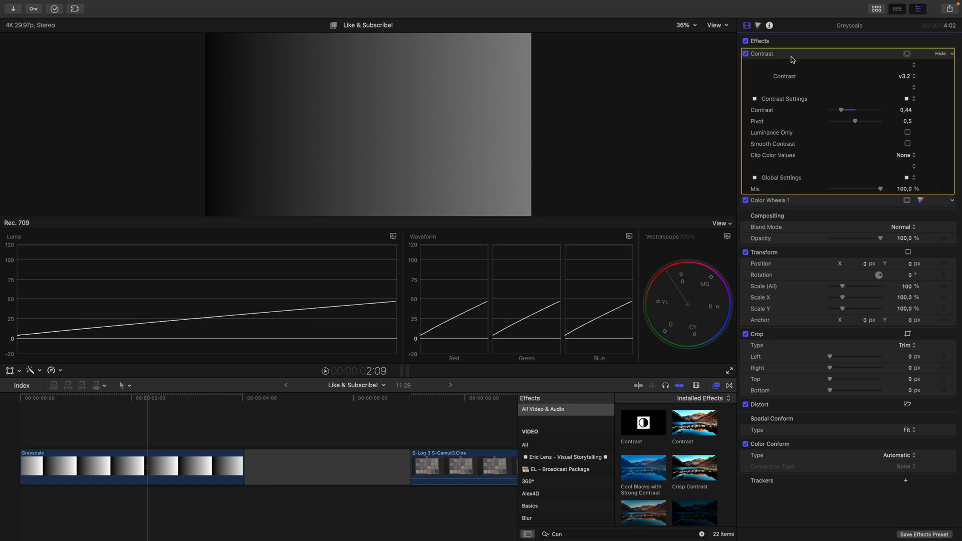
# Step: Reset the Shadows wheel so the Greyscale gradient spans full black to white again
pyautogui.click(770, 200)
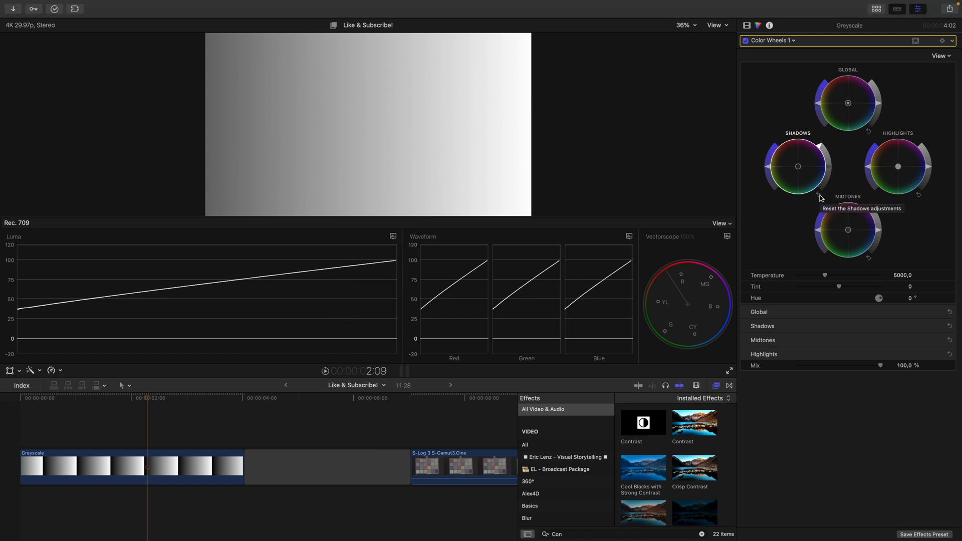
pyautogui.click(818, 197)
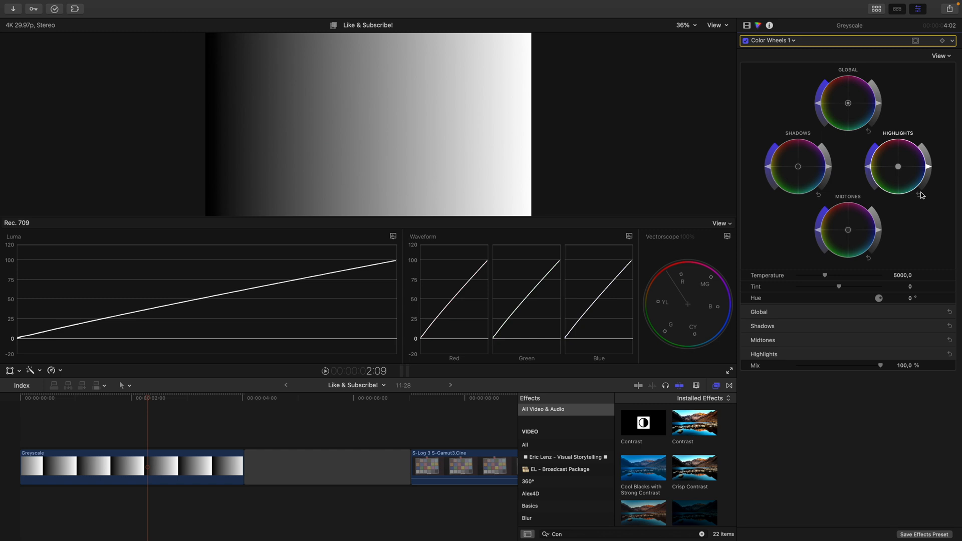
pyautogui.moveTo(880, 233)
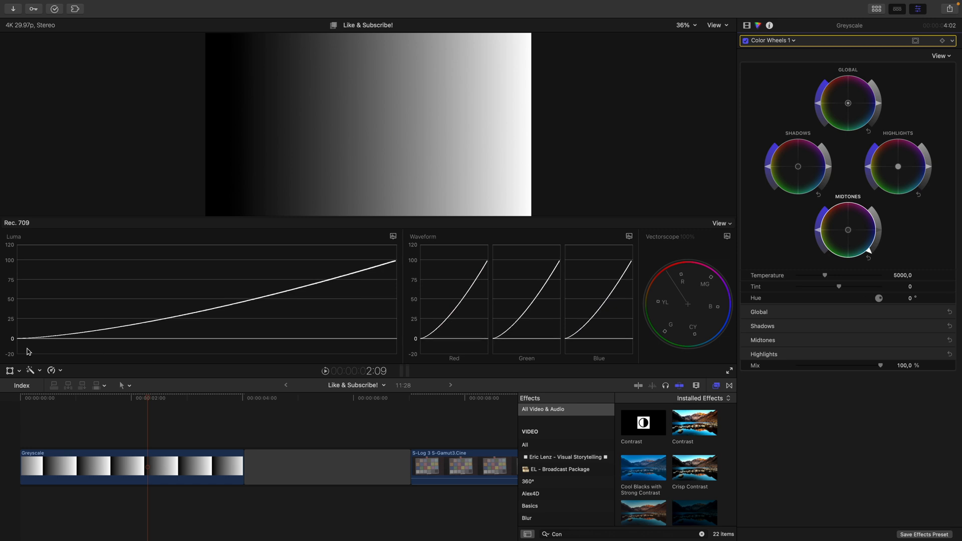
pyautogui.moveTo(149, 333)
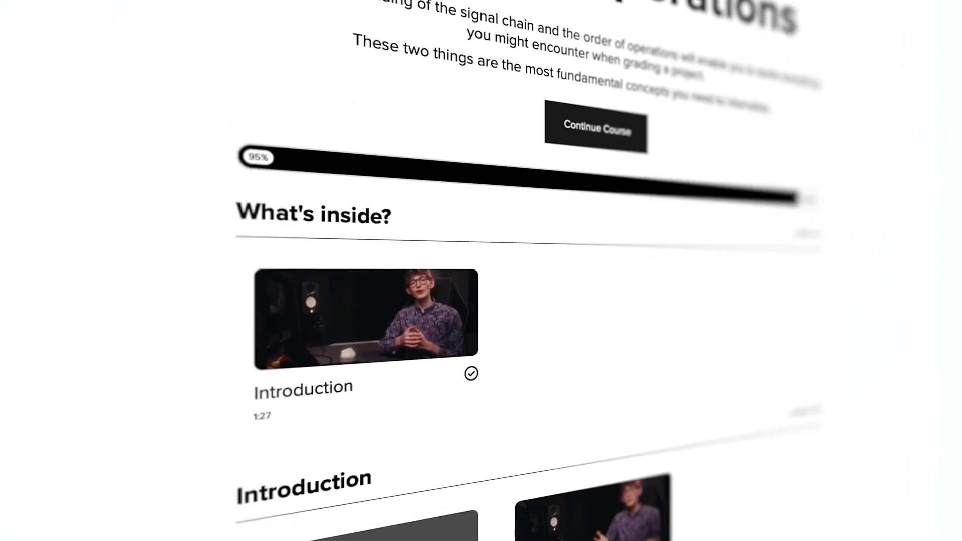
pyautogui.scroll(-3)
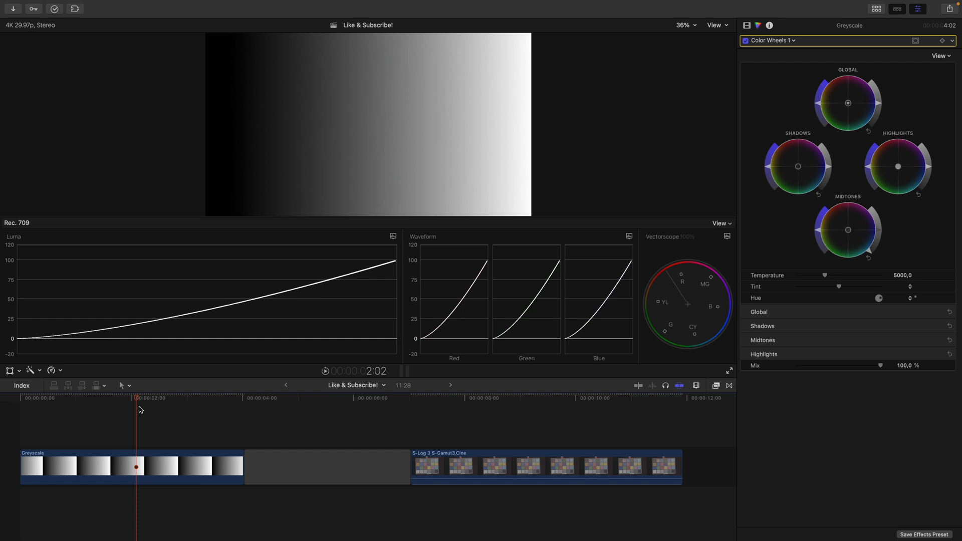
# Step: Enable the Custom LUT (S-Log3 to Rec.709) on the S-Log 3 color chart clip
pyautogui.click(497, 466)
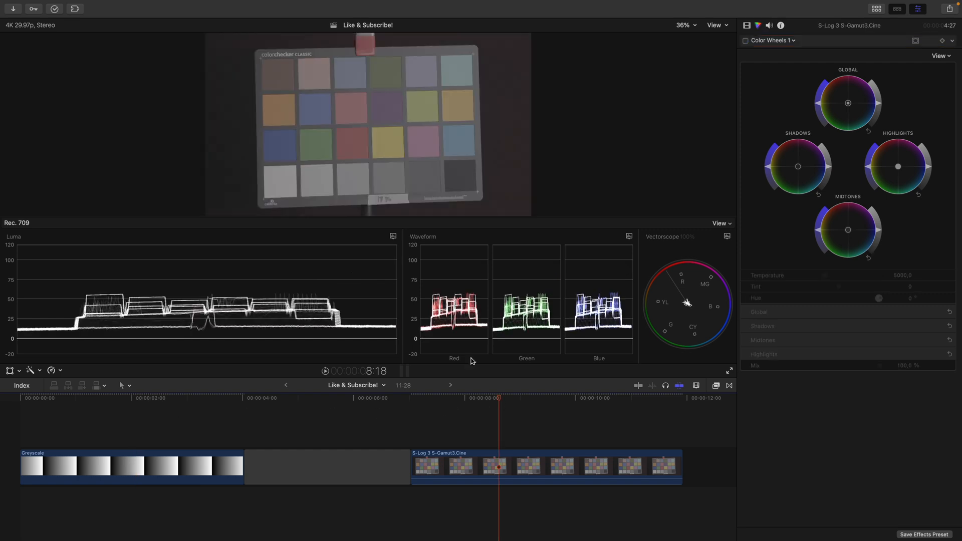
pyautogui.moveTo(404, 162)
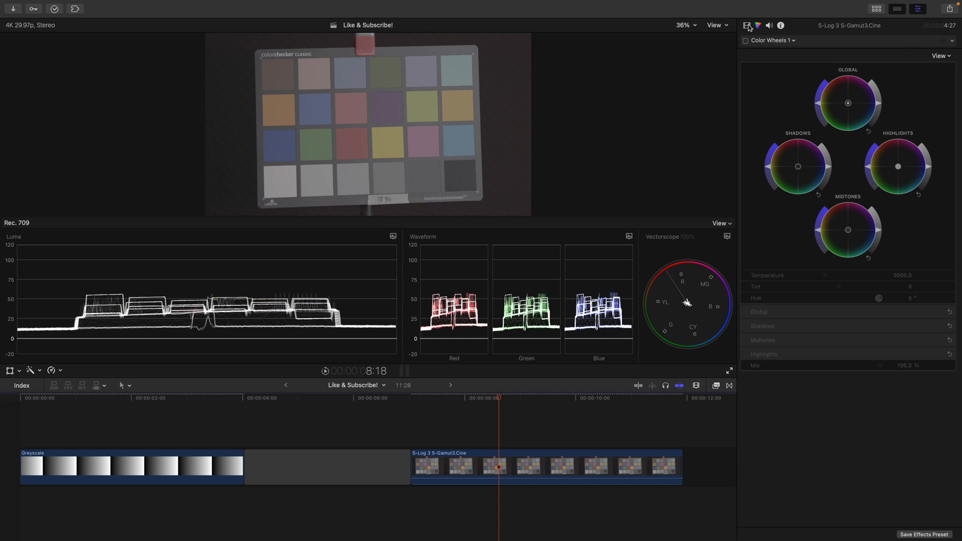
pyautogui.click(747, 25)
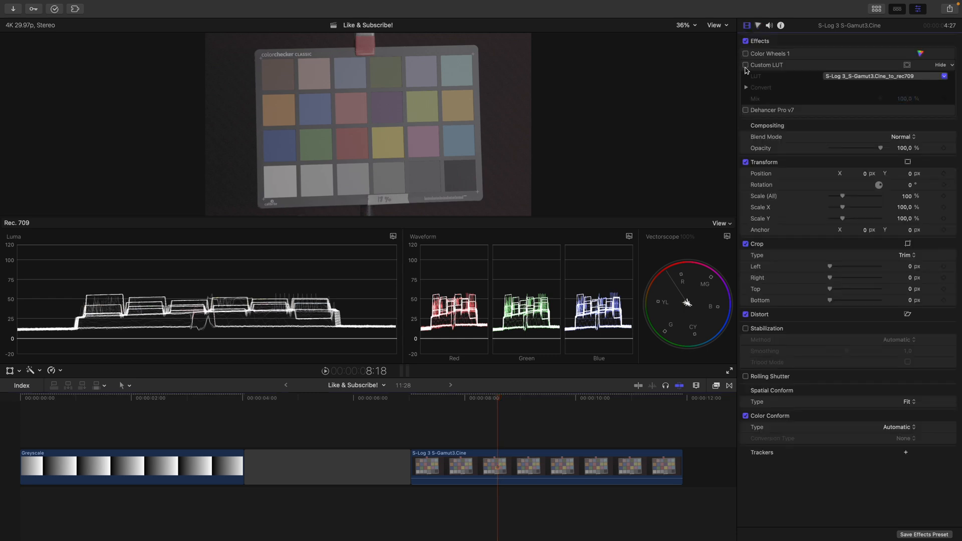
pyautogui.click(745, 64)
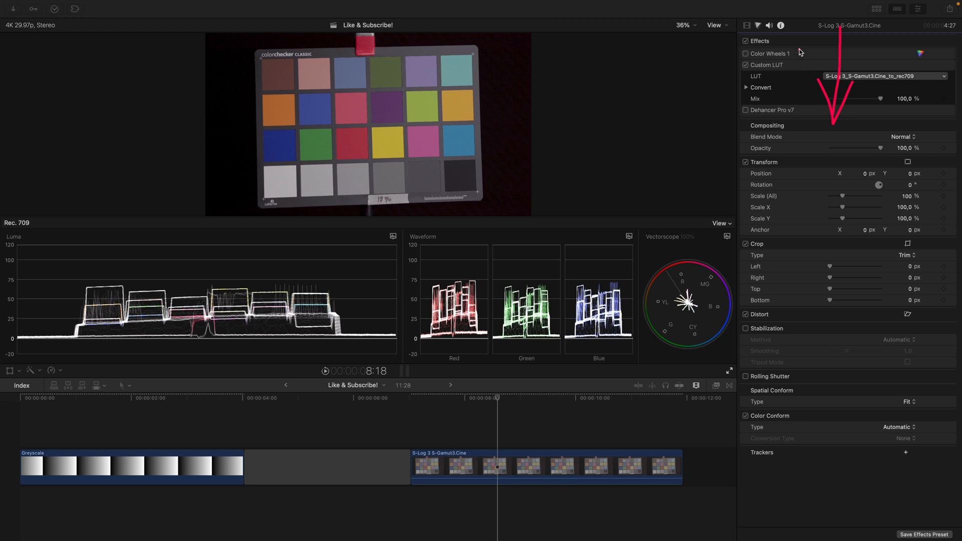
pyautogui.moveTo(803, 58)
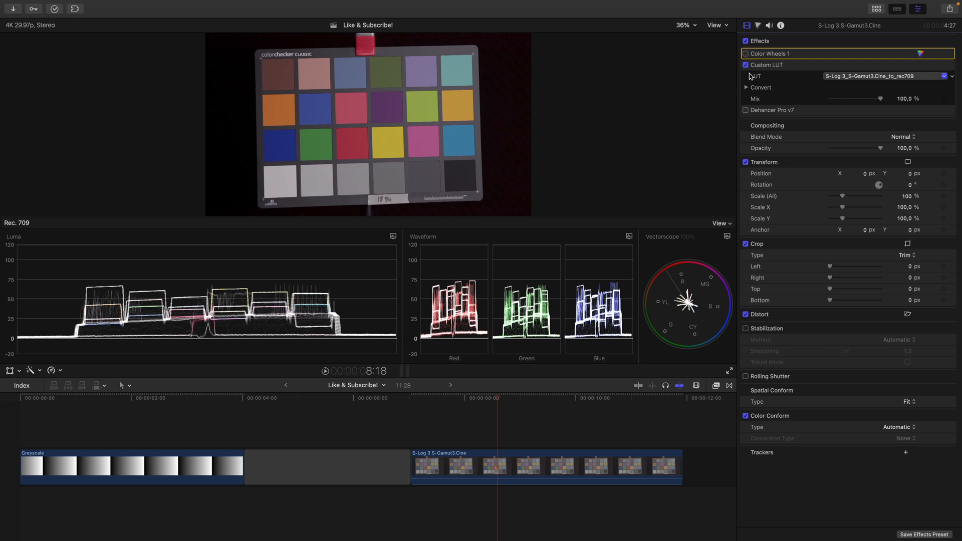
# Step: Switch off the Custom LUT and bring up Color Wheels 1 for the flat S-Log 3 chart
pyautogui.click(745, 65)
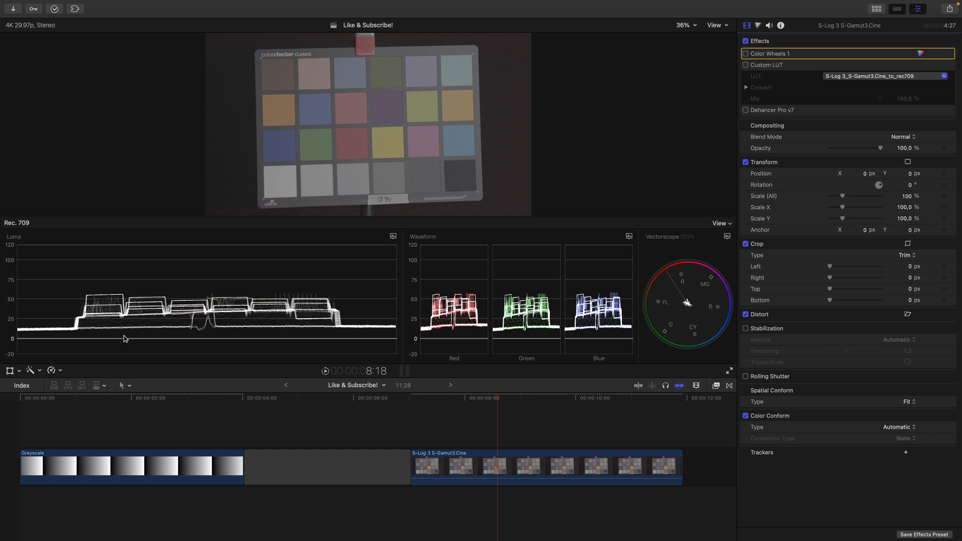
pyautogui.click(767, 53)
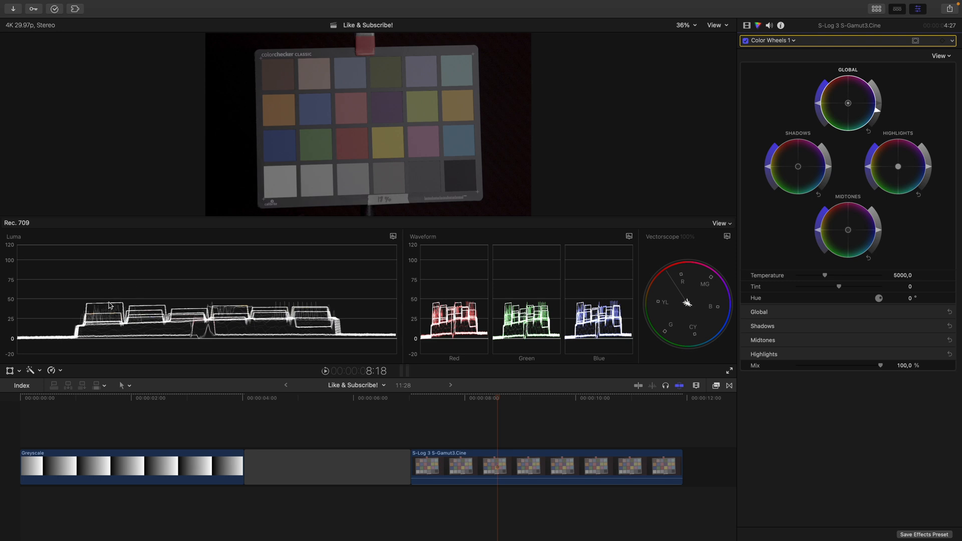
pyautogui.moveTo(712, 178)
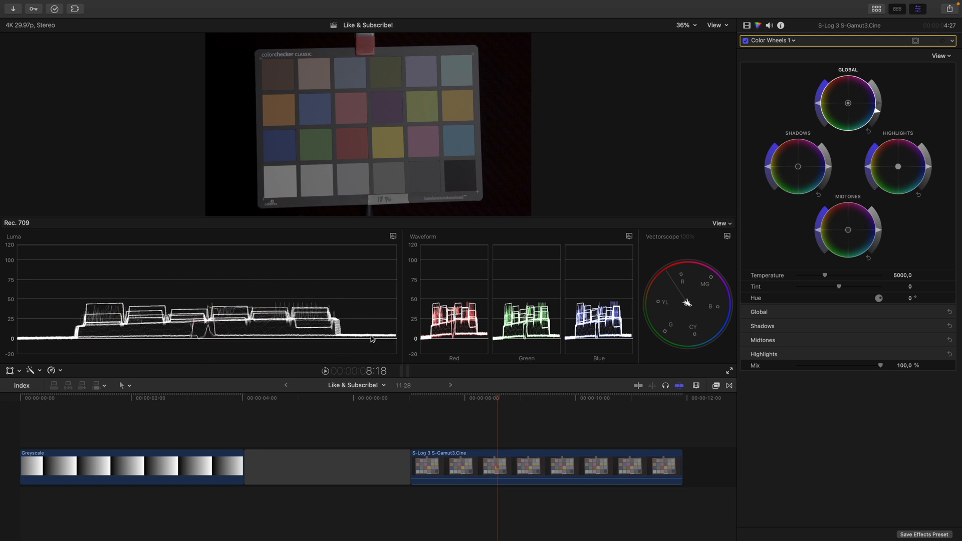
pyautogui.moveTo(731, 147)
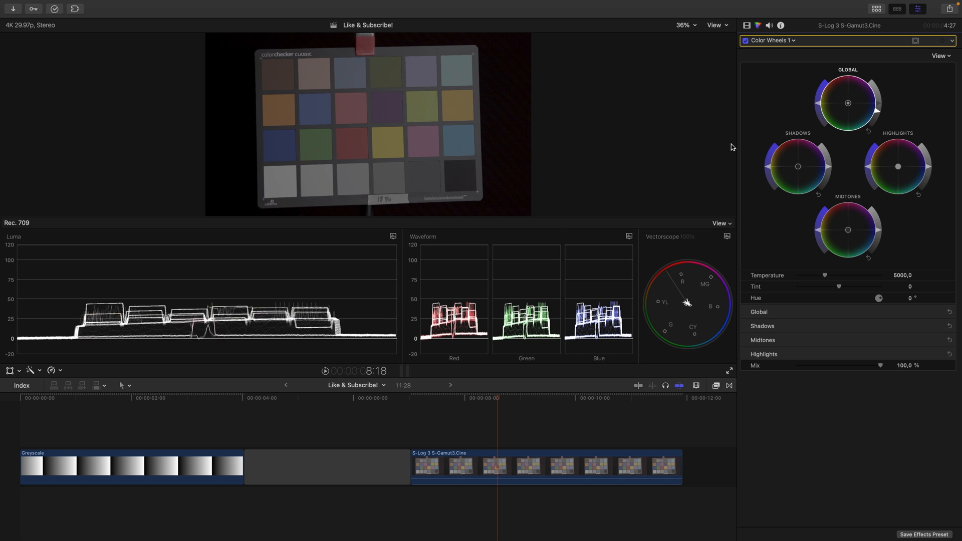
pyautogui.moveTo(17, 344)
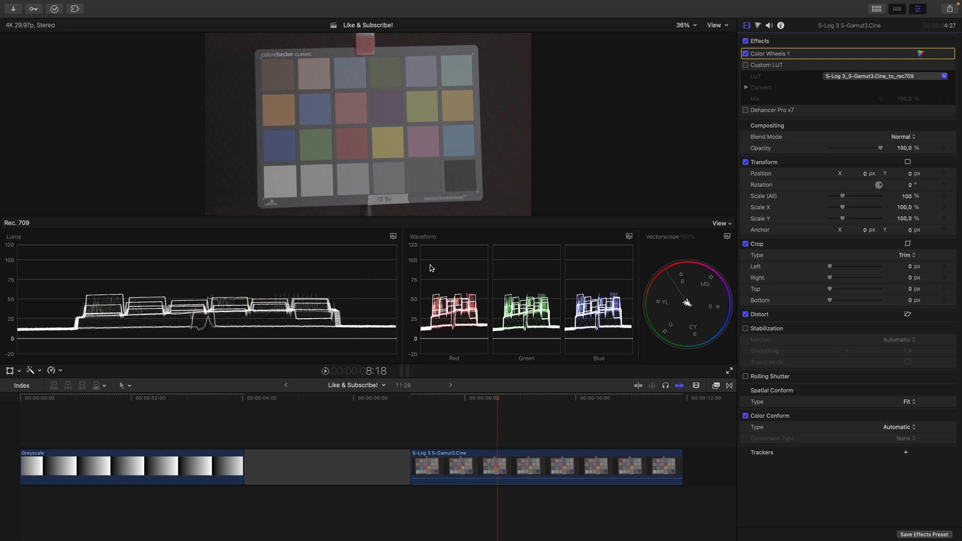
# Step: Re-enable the Custom LUT and lower the chart's brightness with Color Wheels 1
pyautogui.click(745, 65)
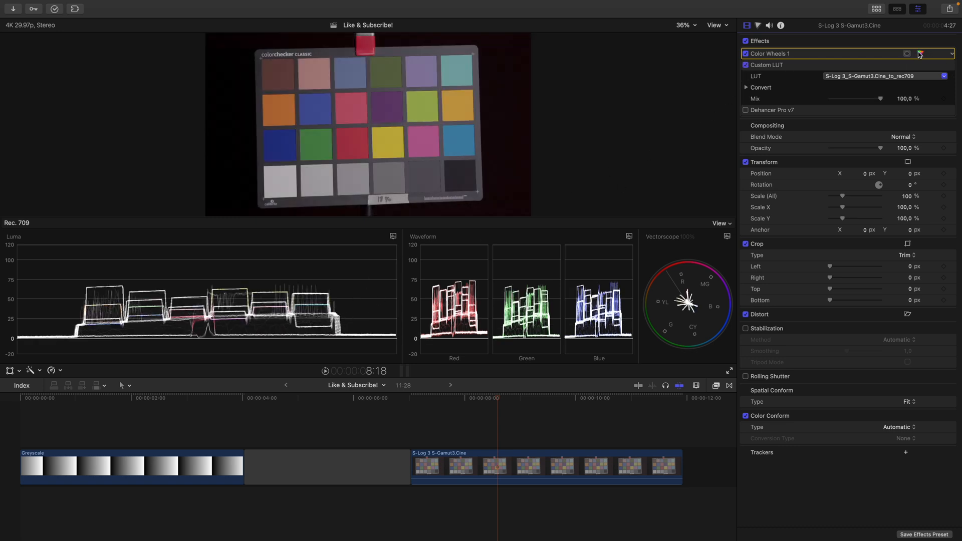
pyautogui.click(919, 53)
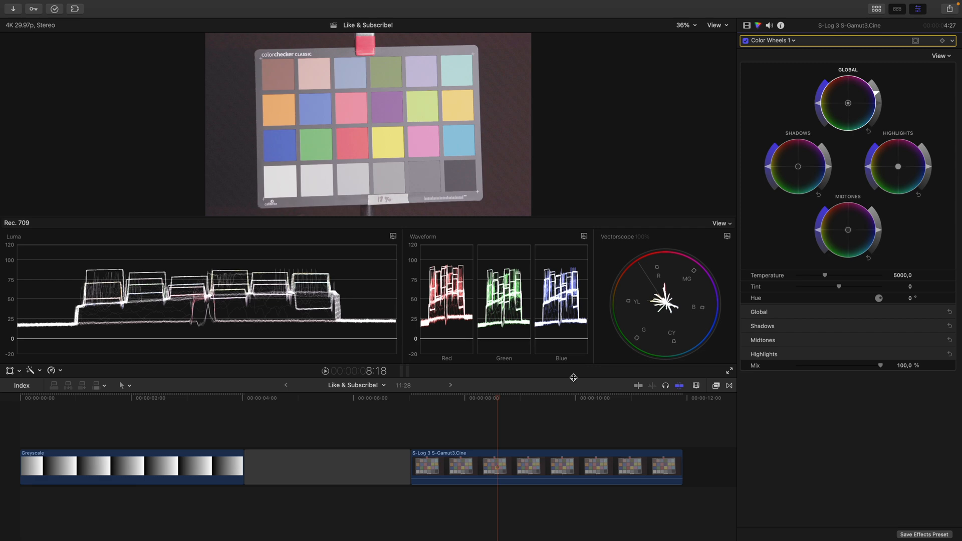
pyautogui.click(682, 25)
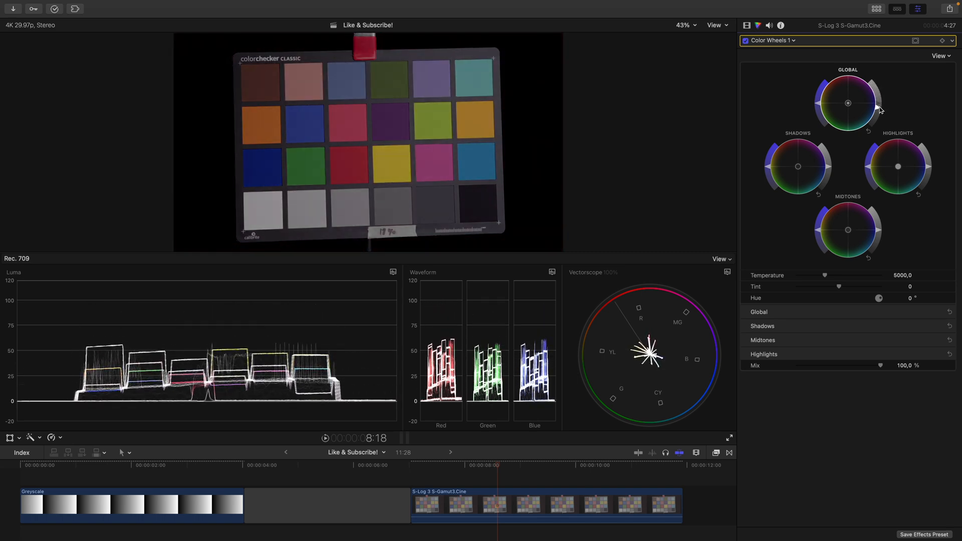
pyautogui.moveTo(865, 102)
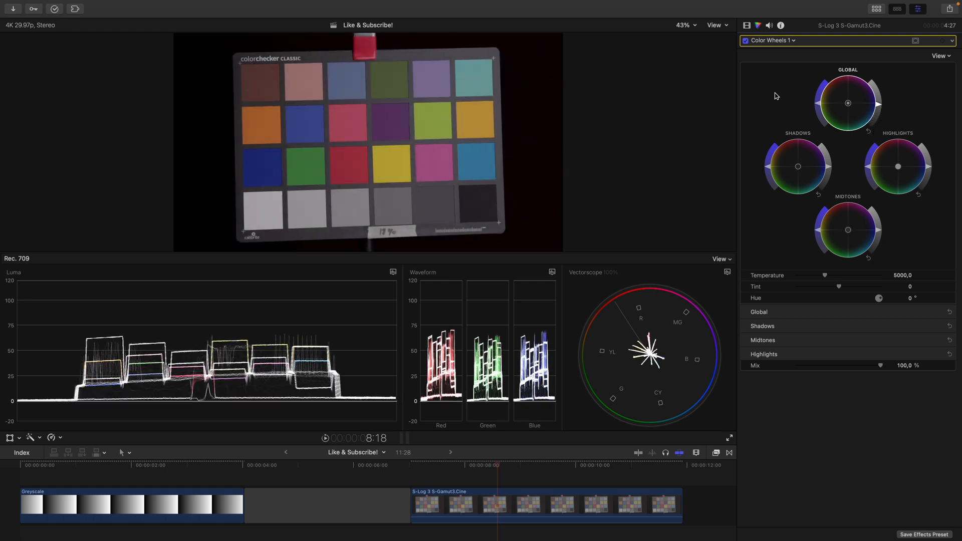
pyautogui.moveTo(866, 133)
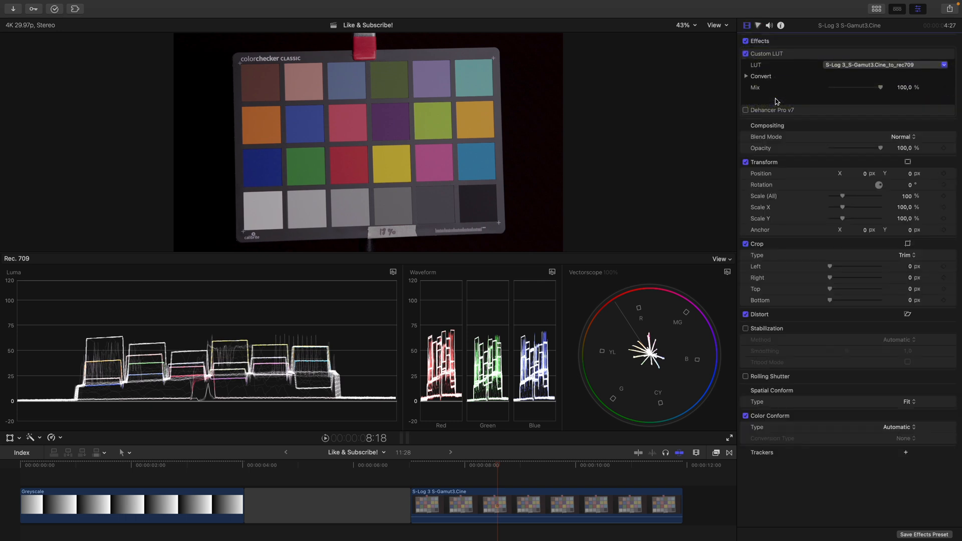
# Step: Place Color Wheels 1 between Custom LUT and Dehancer Pro v7 in the effects stack
pyautogui.click(758, 25)
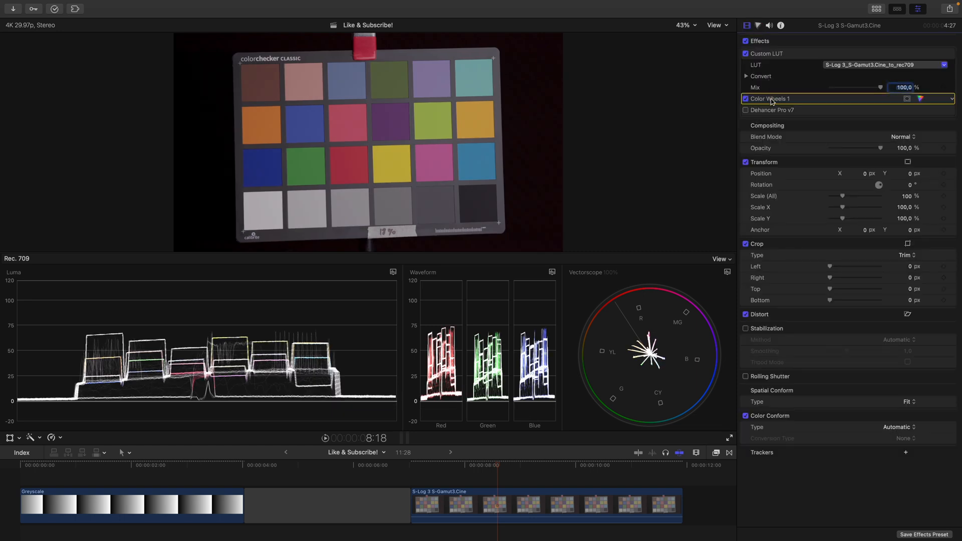
# Step: Move Color Wheels 1 above Custom LUT and pull the Global brightness down, darkening the chart
pyautogui.moveTo(769, 98); pyautogui.dragTo(769, 53)
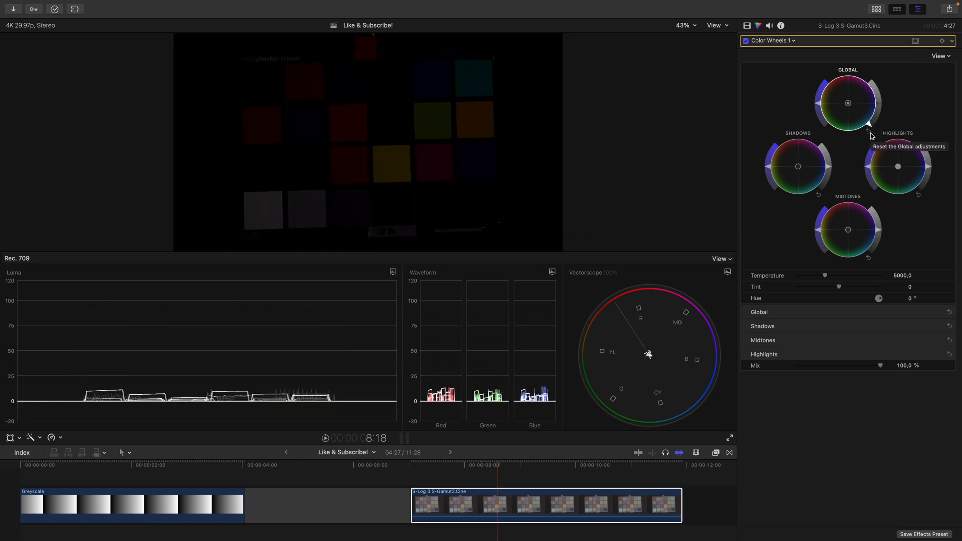
pyautogui.click(869, 116)
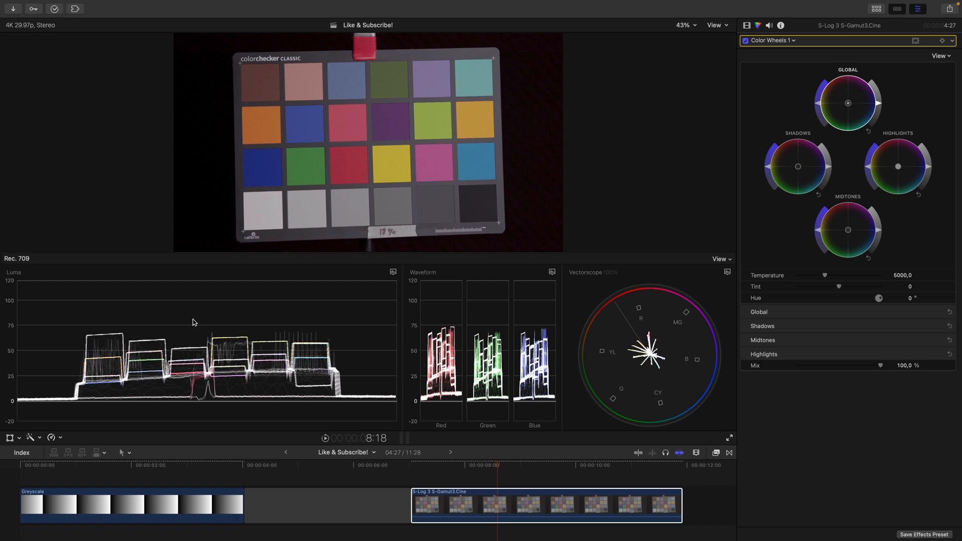
pyautogui.moveTo(880, 105)
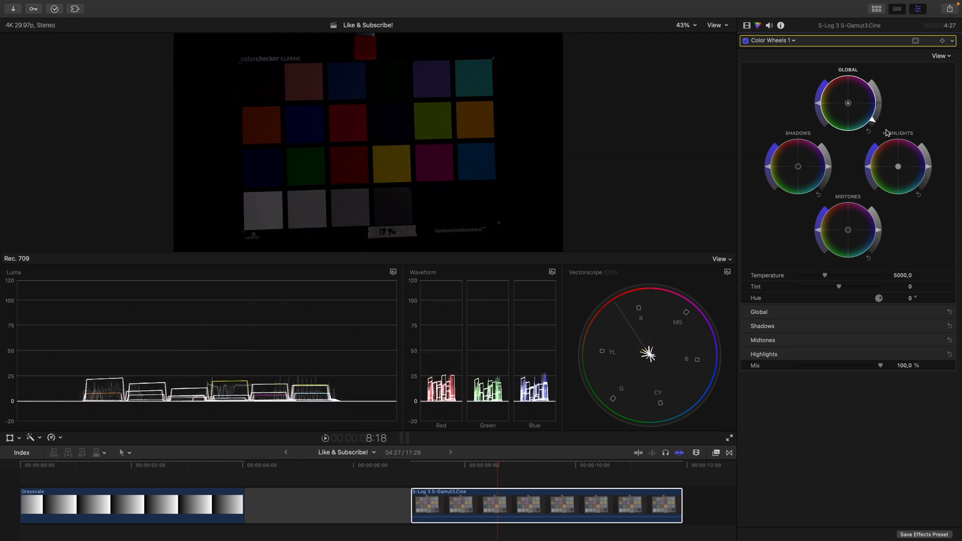
pyautogui.click(747, 25)
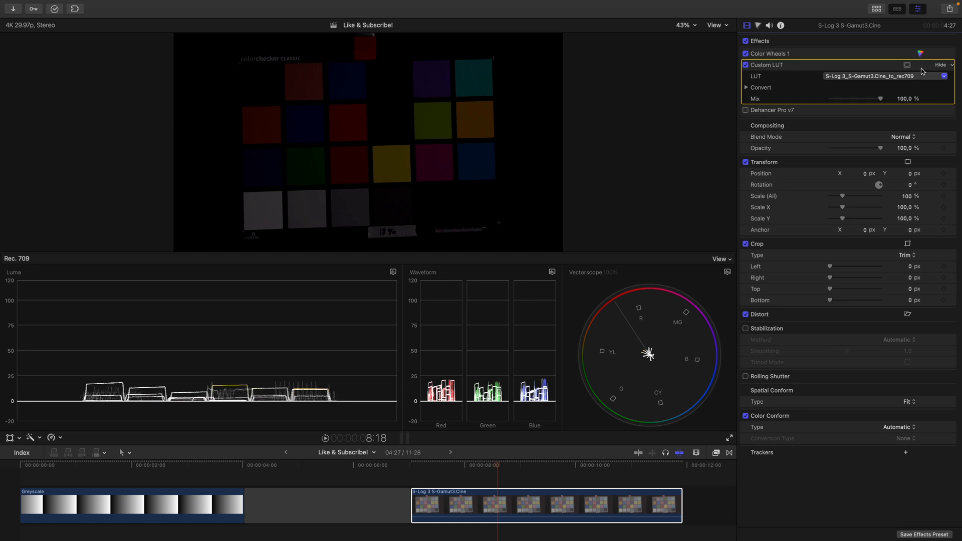
pyautogui.click(940, 65)
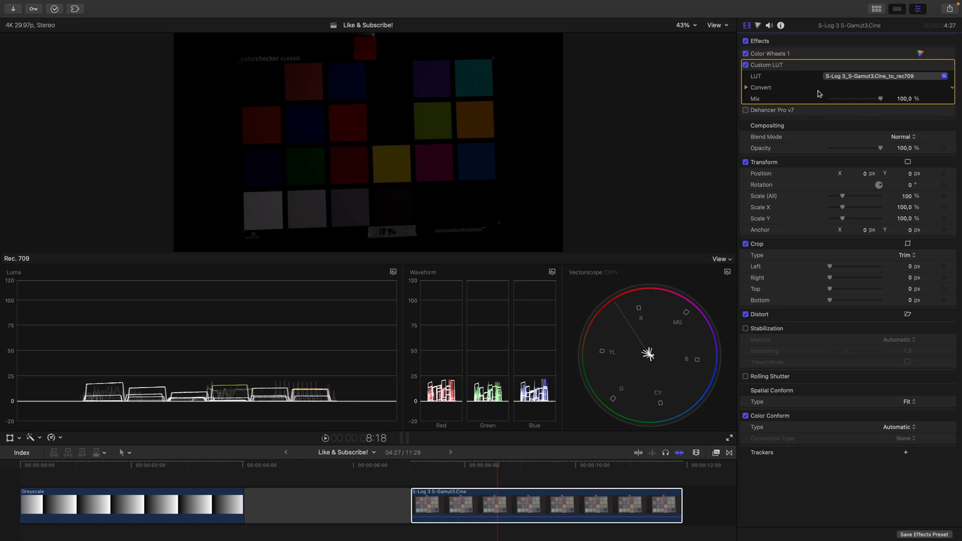
# Step: Disable the Custom LUT and enable Dehancer Pro v7 film emulation on the chart clip
pyautogui.click(745, 65)
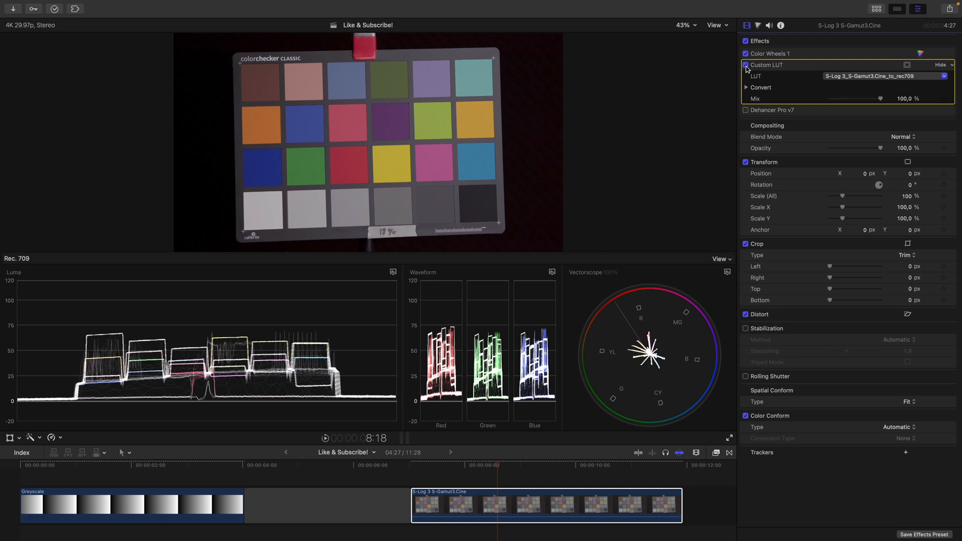
pyautogui.click(745, 65)
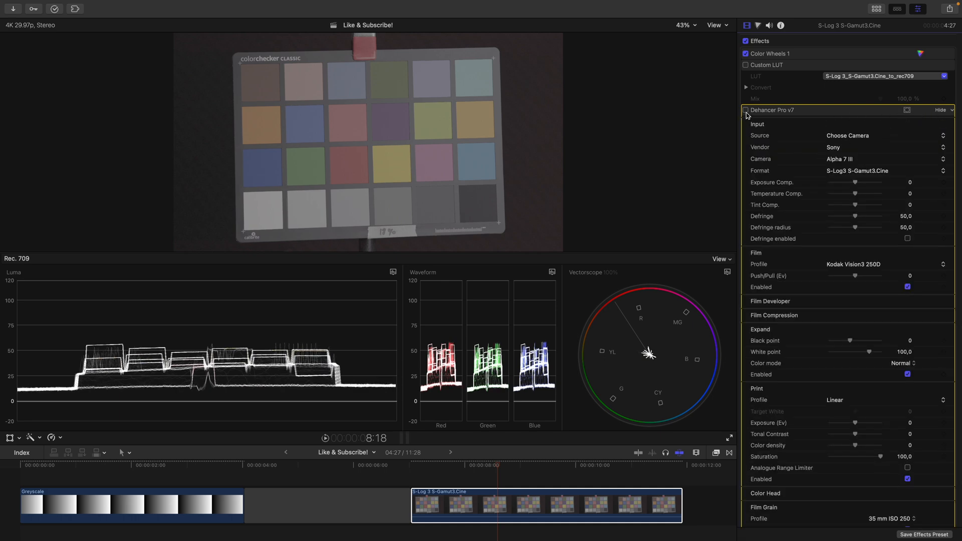
pyautogui.click(745, 110)
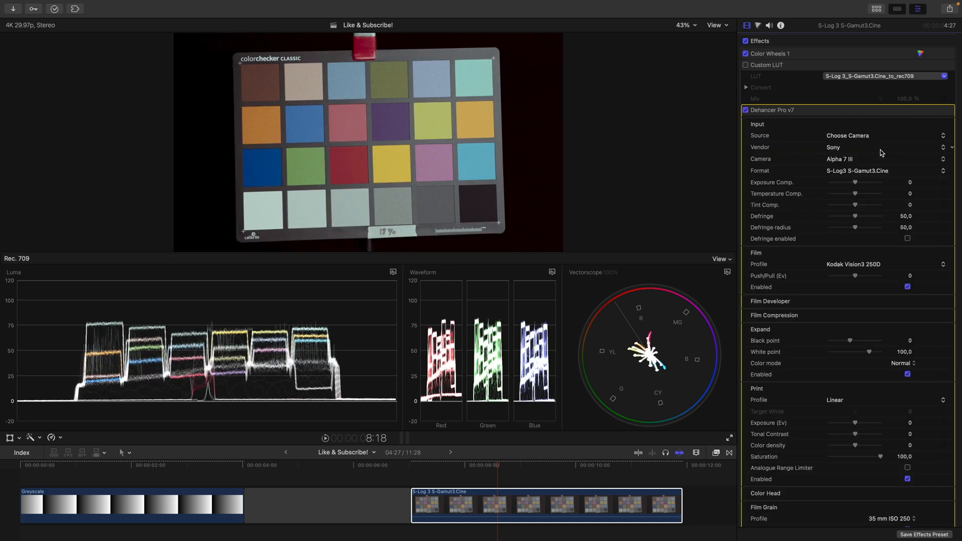
pyautogui.moveTo(854, 166)
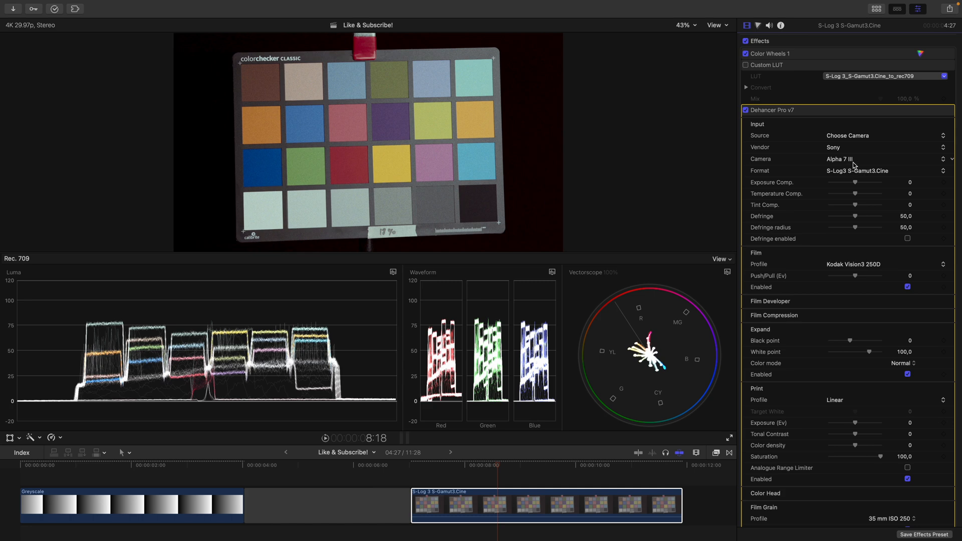
pyautogui.moveTo(845, 176)
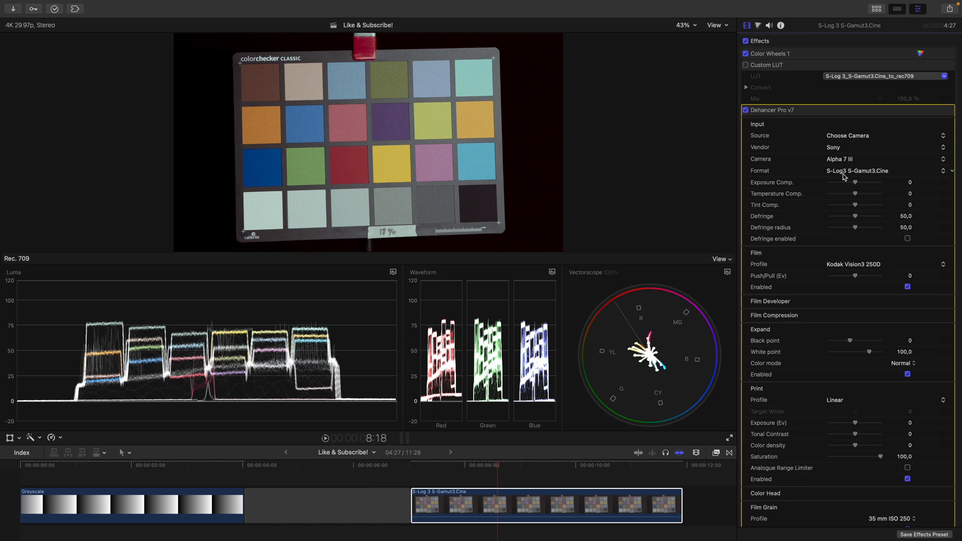
pyautogui.moveTo(862, 176)
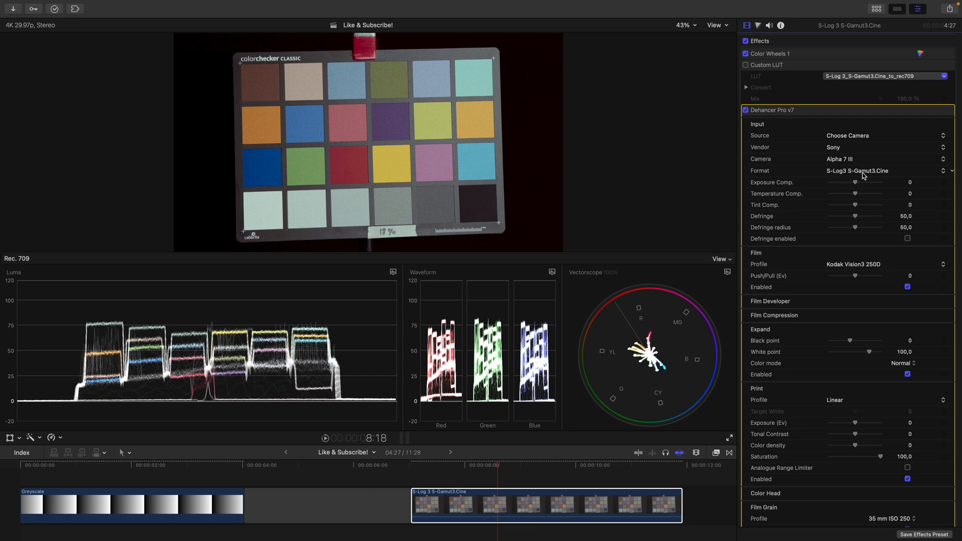
pyautogui.moveTo(818, 51)
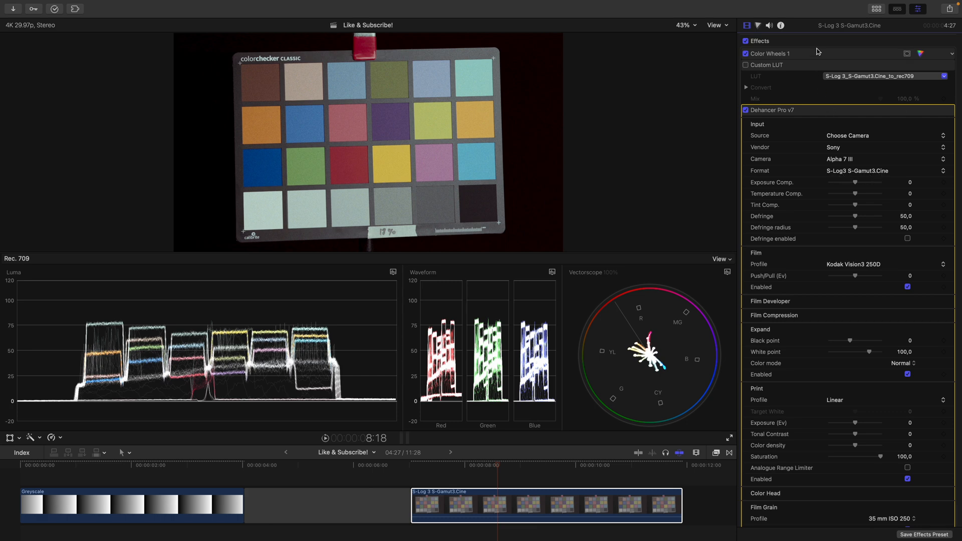
pyautogui.moveTo(868, 98)
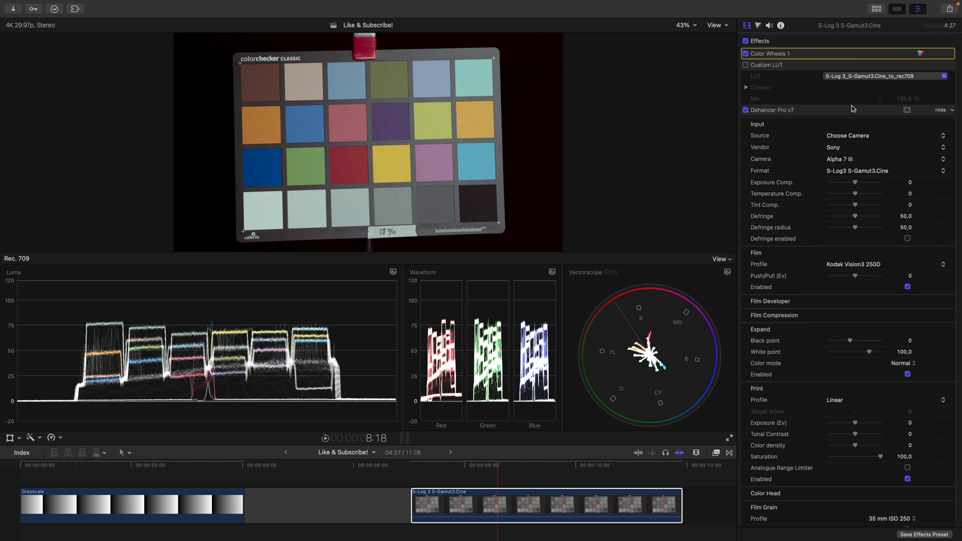
pyautogui.click(769, 53)
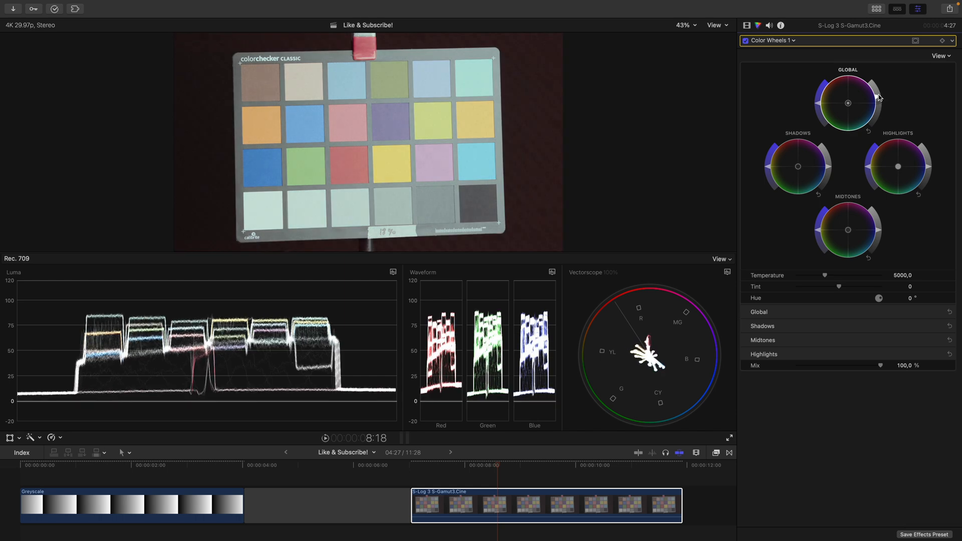
pyautogui.moveTo(802, 125)
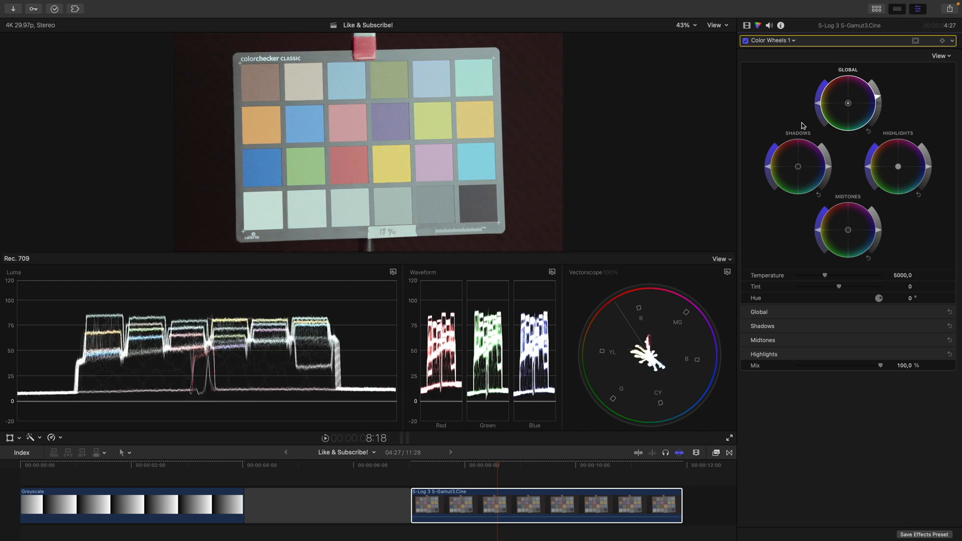
pyautogui.moveTo(334, 138)
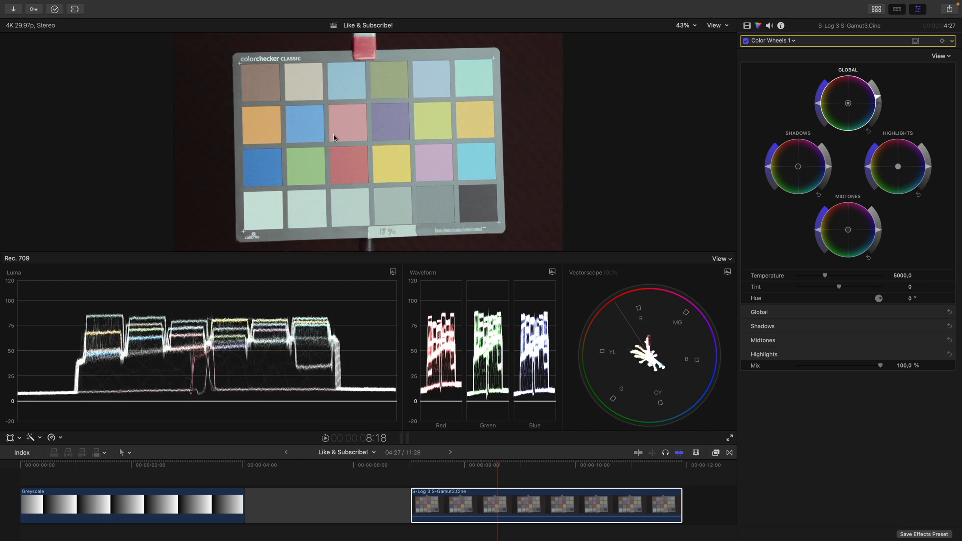
pyautogui.click(952, 40)
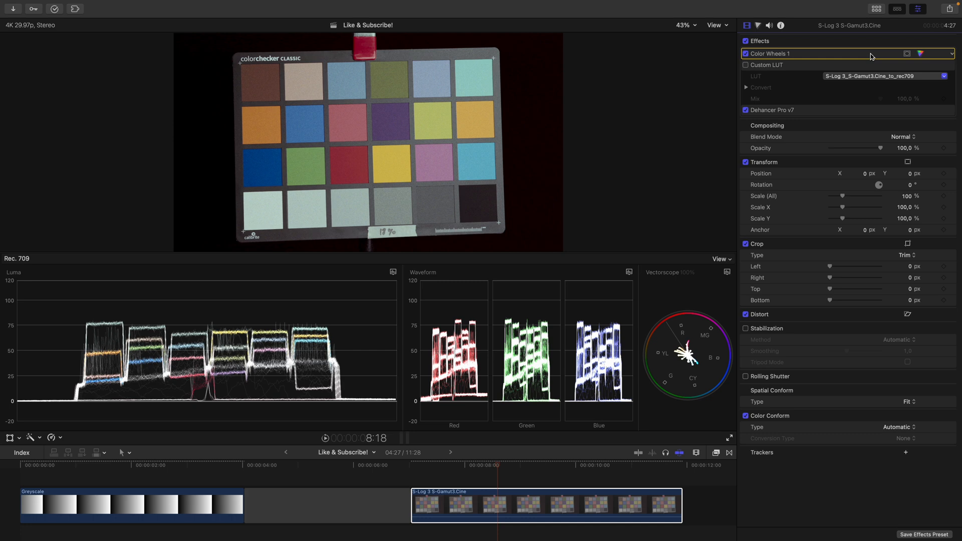
# Step: Raise Global brightness, then move Color Wheels 1 below Dehancer Pro v7 in the stack
pyautogui.moveTo(766, 53); pyautogui.dragTo(766, 111)
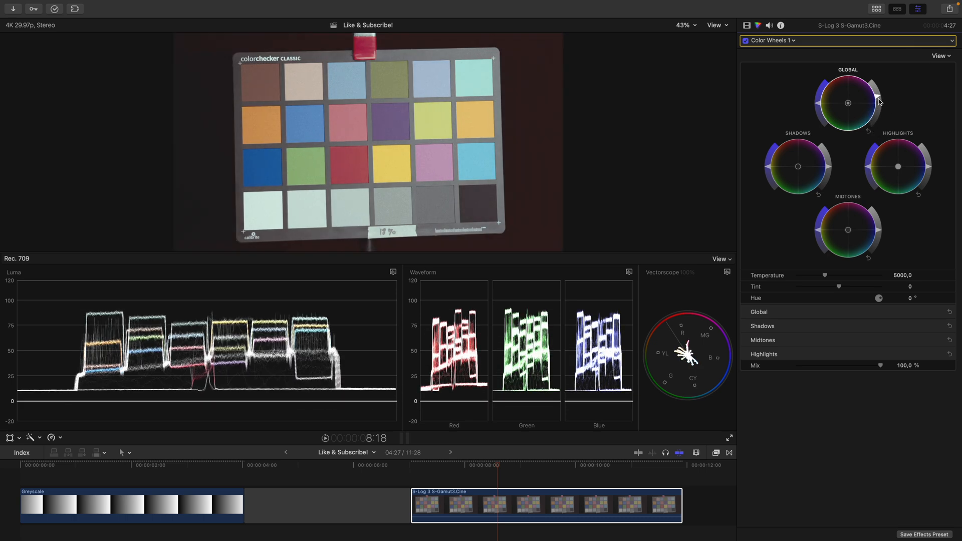
pyautogui.moveTo(822, 75)
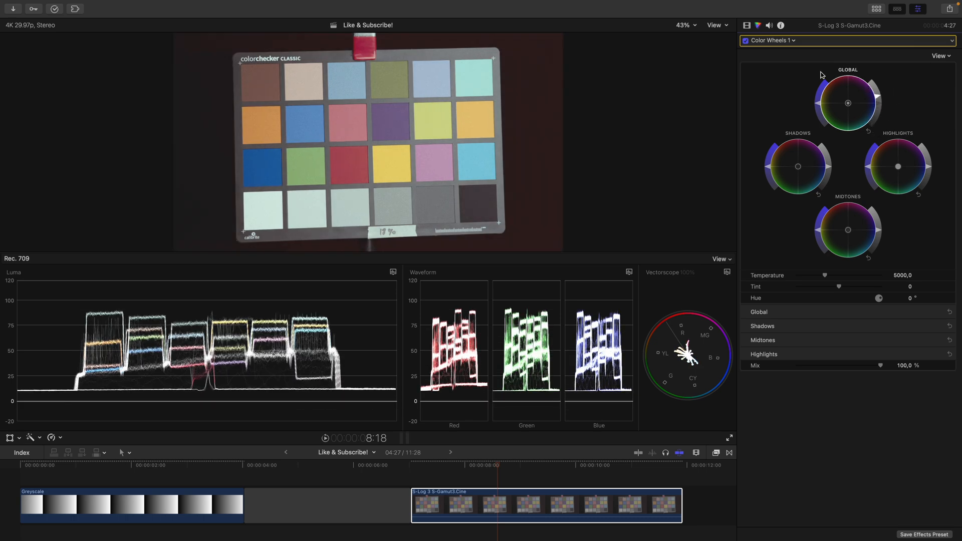
pyautogui.click(746, 25)
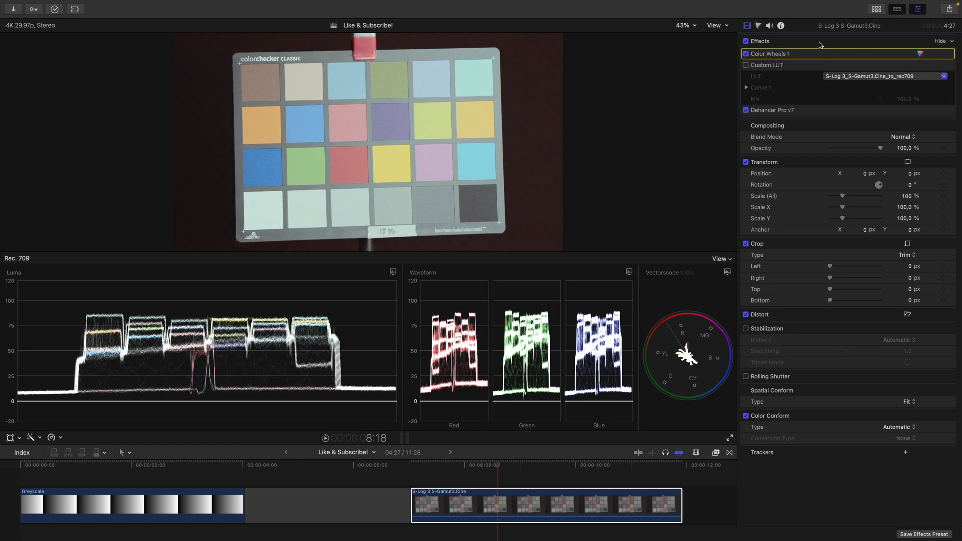
pyautogui.moveTo(785, 53); pyautogui.dragTo(786, 111)
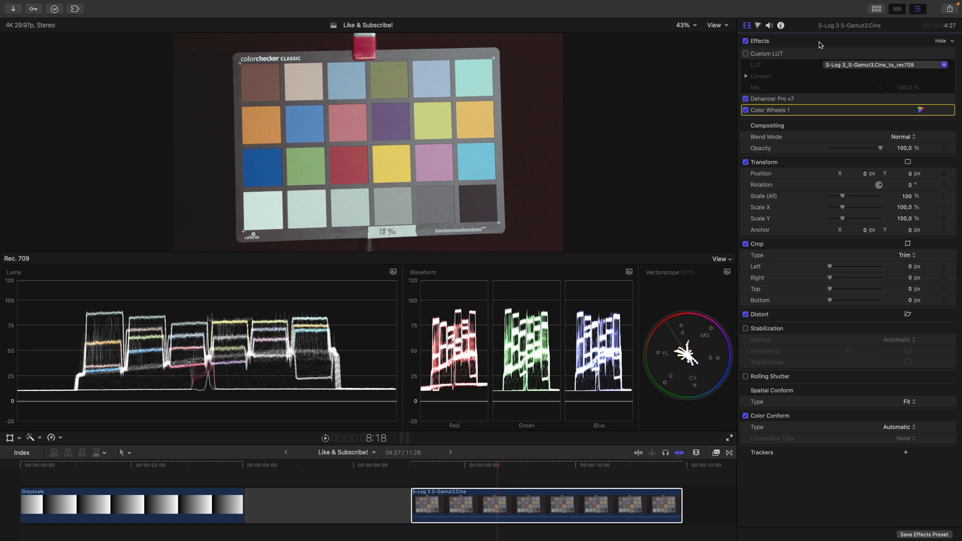